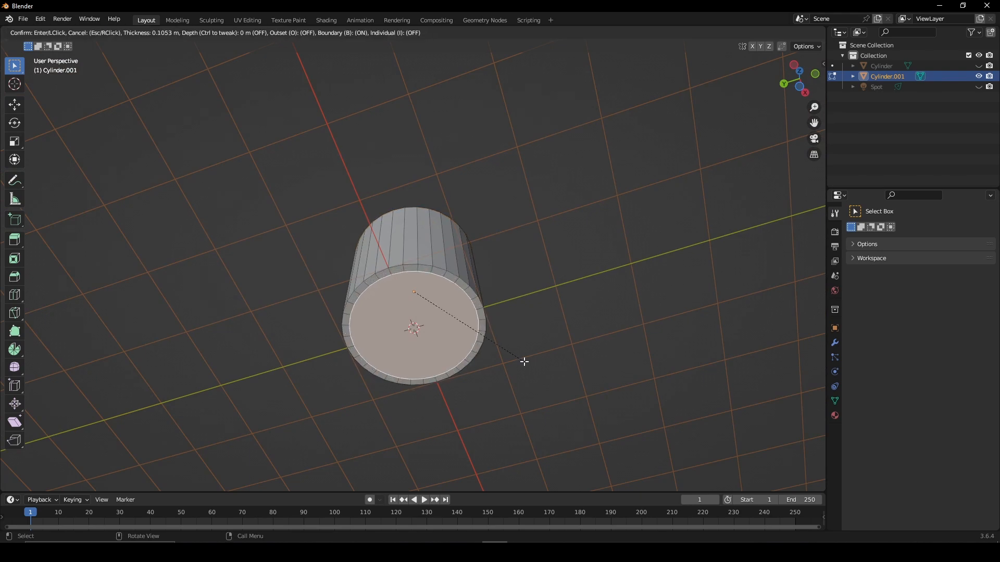
Confirm the inset on the cylinder's top face before building the diamond lattice
left_click(524, 361)
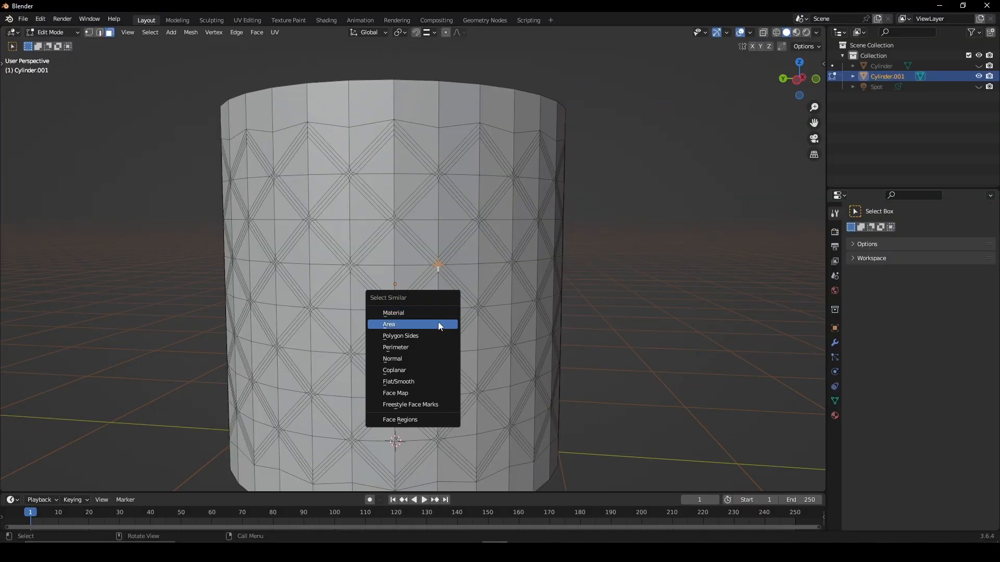
Select all equal-area crossing faces, then add and apply a level-3 Subdivision Surface modifier
left_click(388, 324)
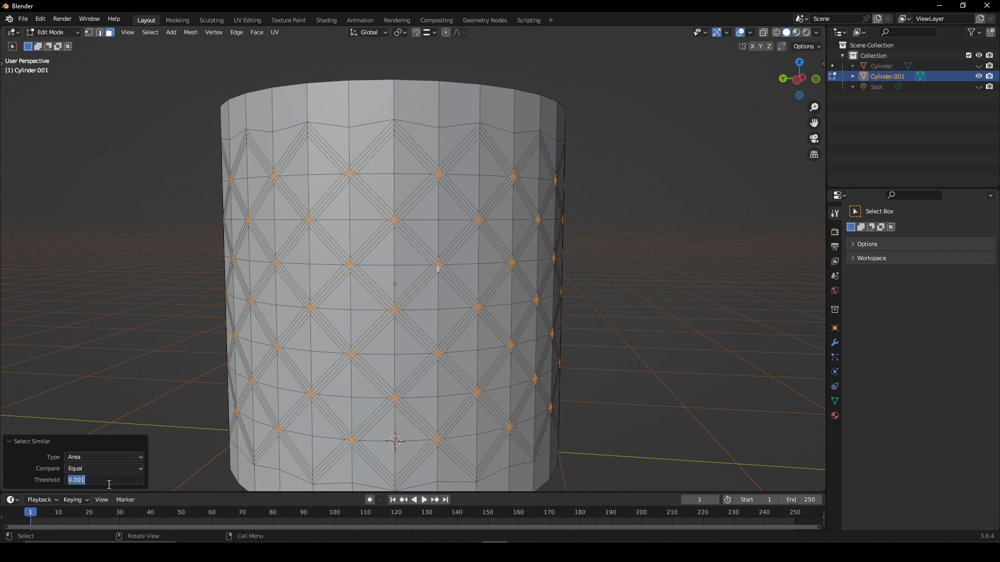
scroll("down", 3)
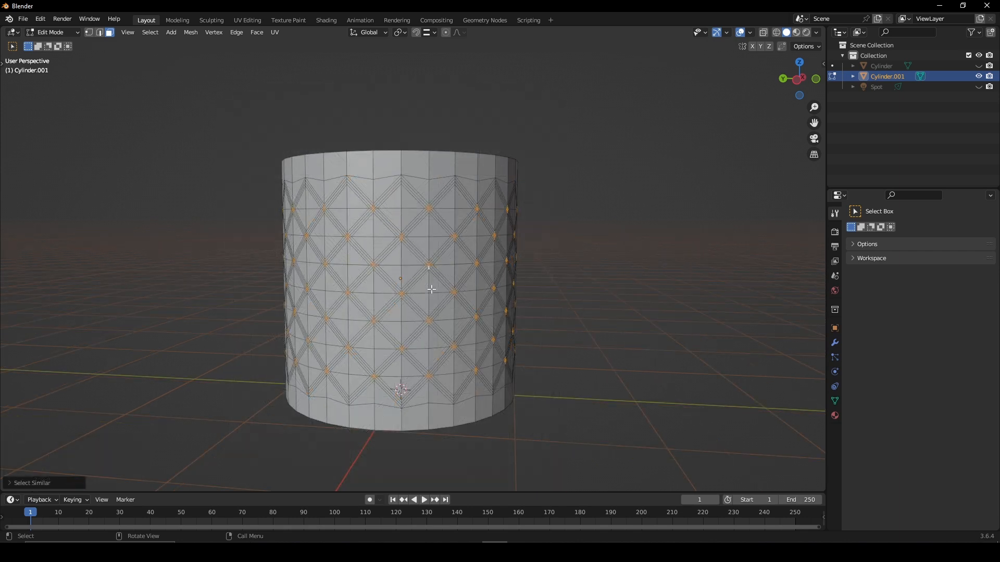
key("Tab")
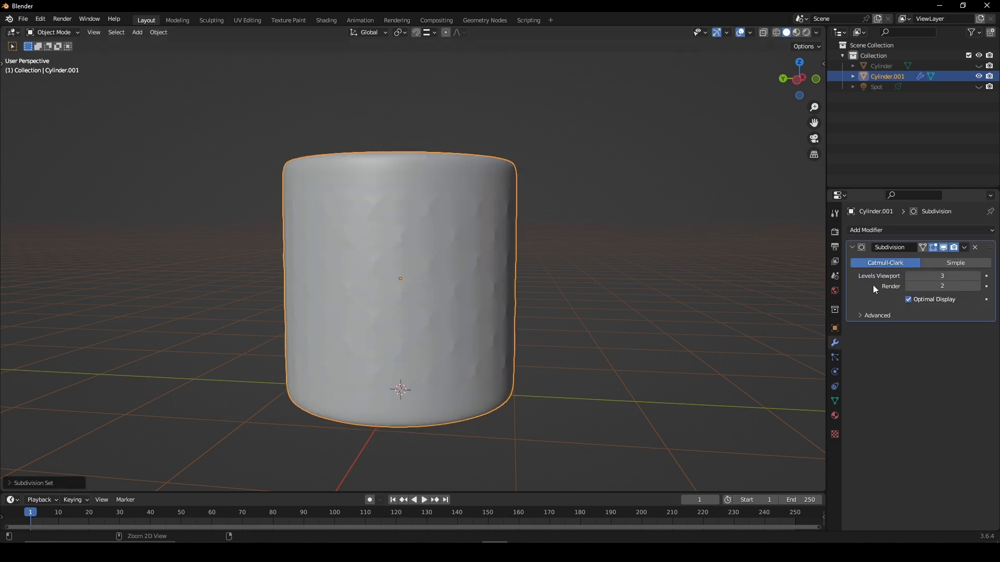
left_click(53, 33)
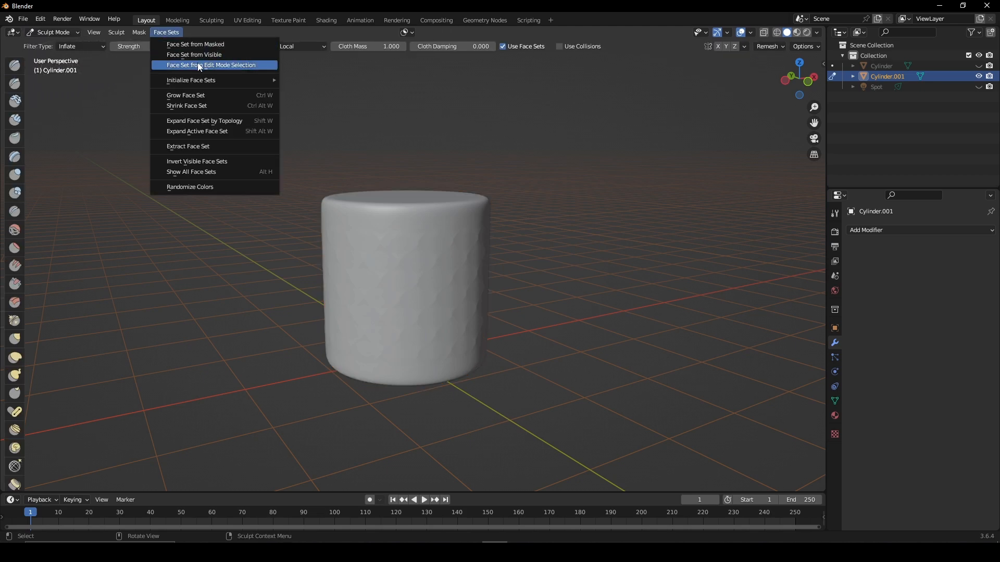
Create a face set from the edit-mode selection so the crossing faces become diamond patches
left_click(210, 65)
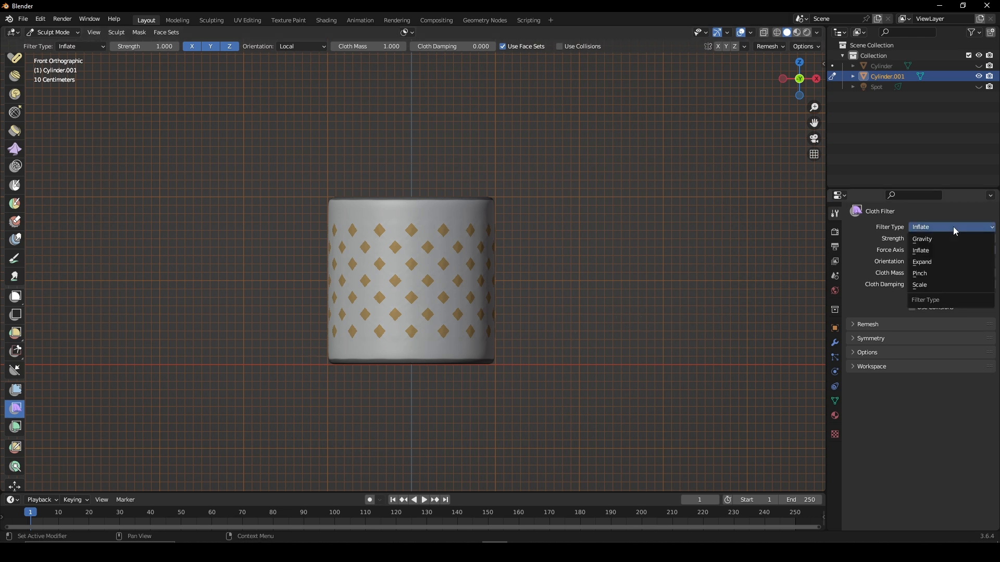
Set the Cloth Filter type to Inflate with face sets enabled
left_click(920, 250)
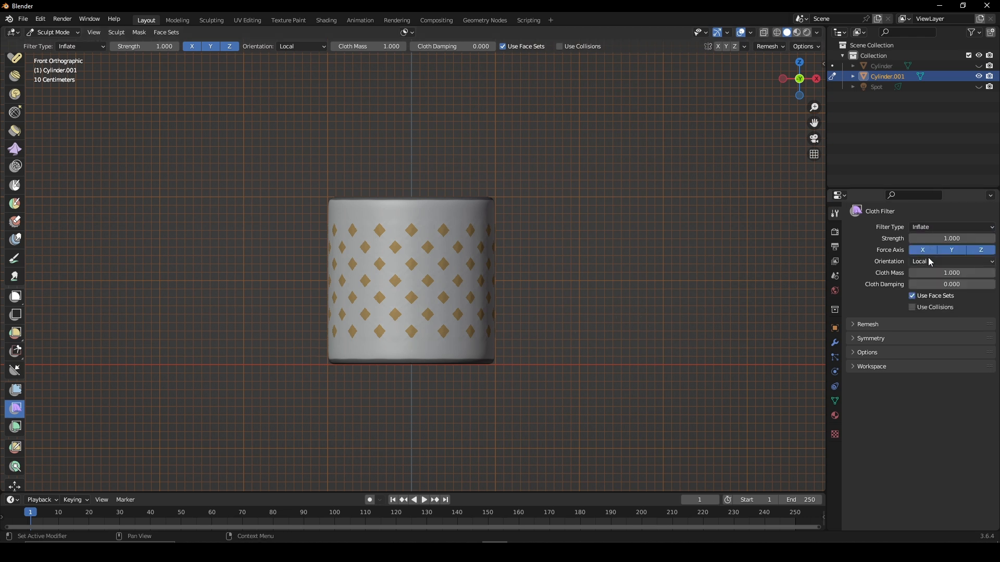